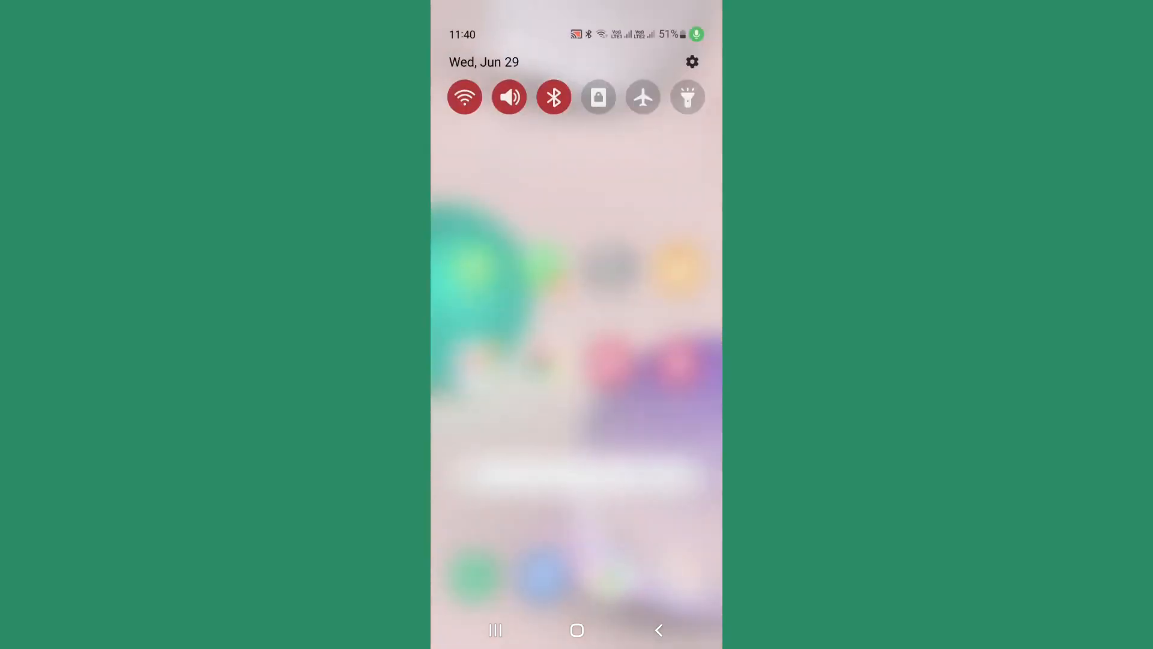
- Long-press the Wi-Fi quick settings tile to open the Wi-Fi network list
left_click(691, 62)
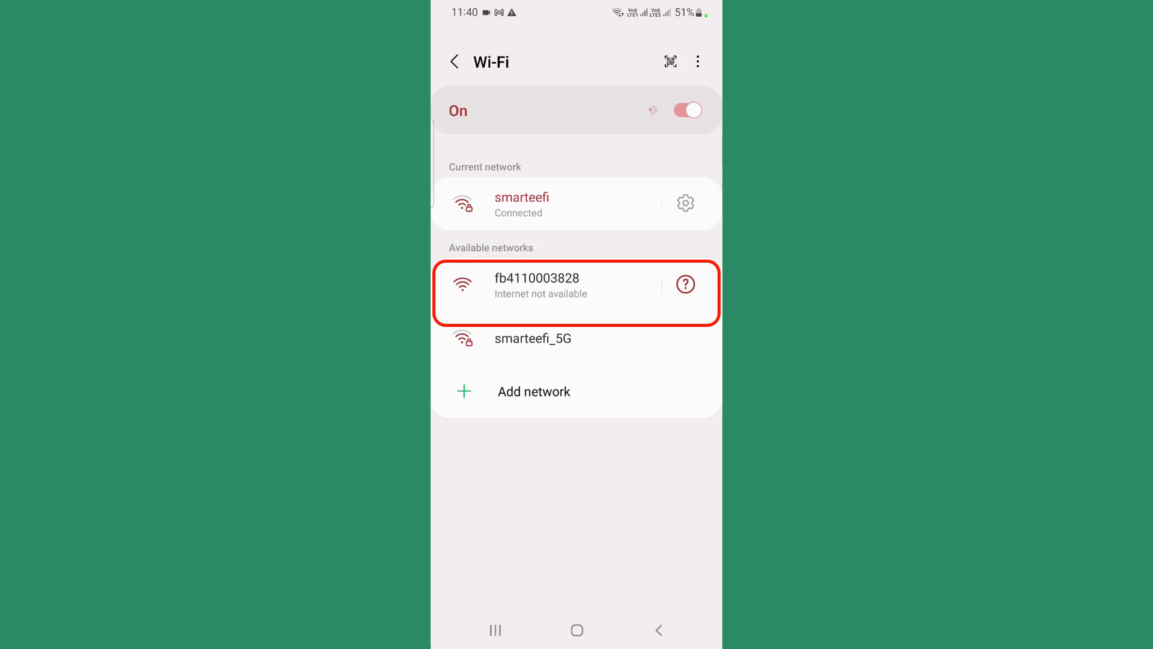
left_click(536, 286)
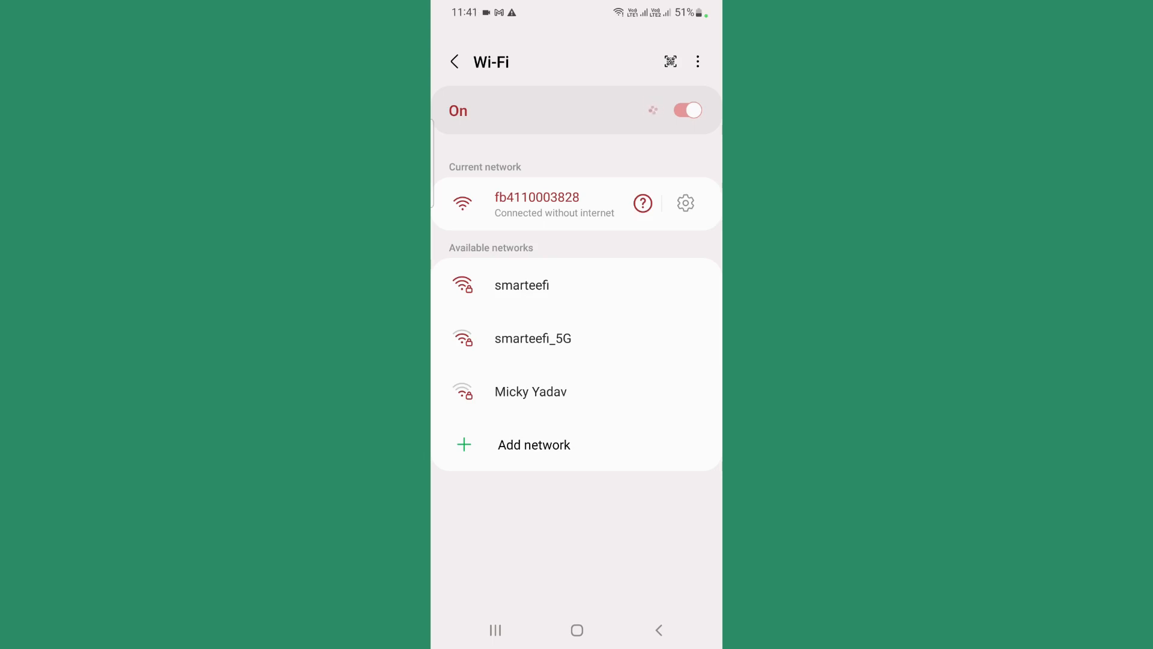
- Confirm Switch to mobile data is off in Advanced Wi-Fi options, then go back
left_click(696, 61)
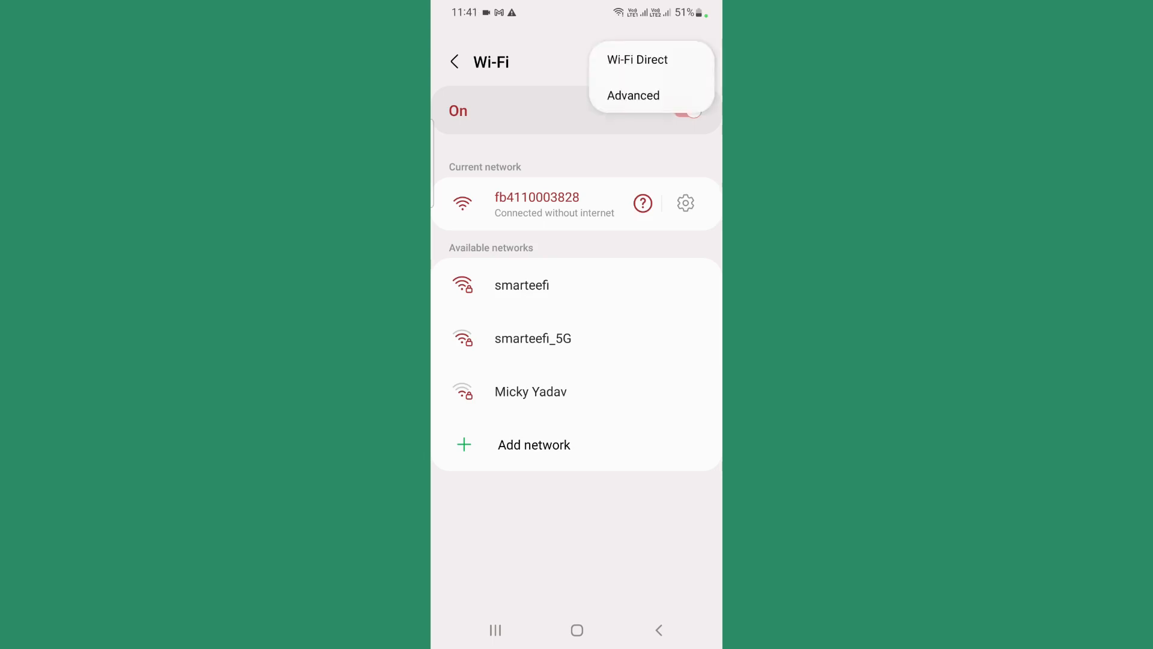
left_click(632, 95)
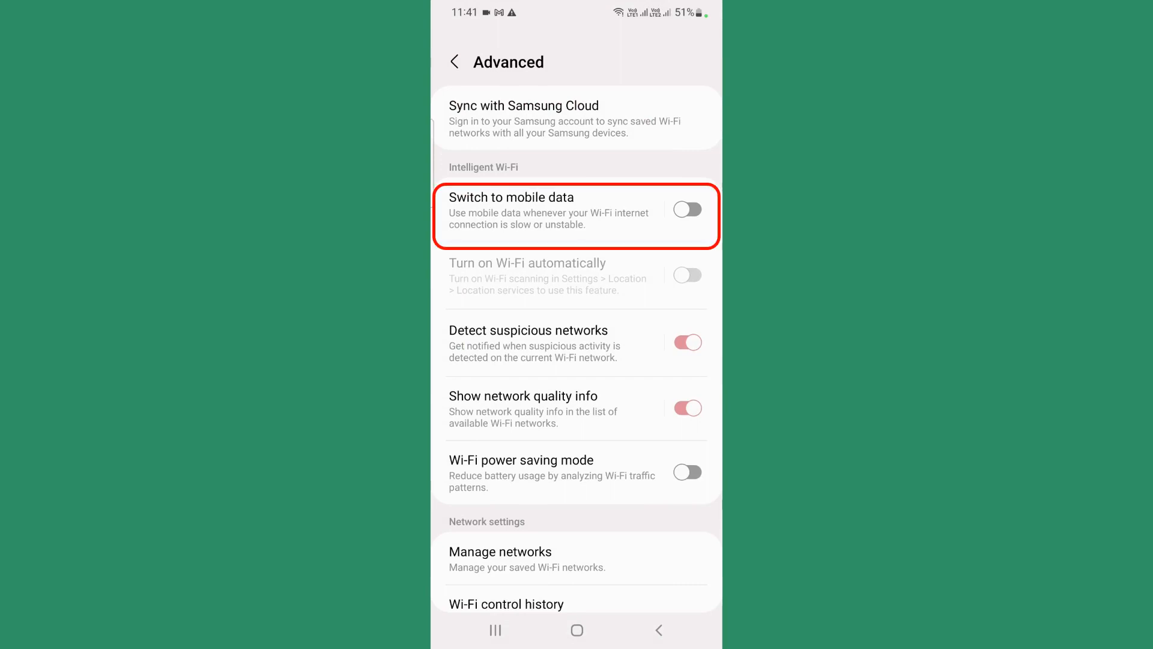
left_click(455, 61)
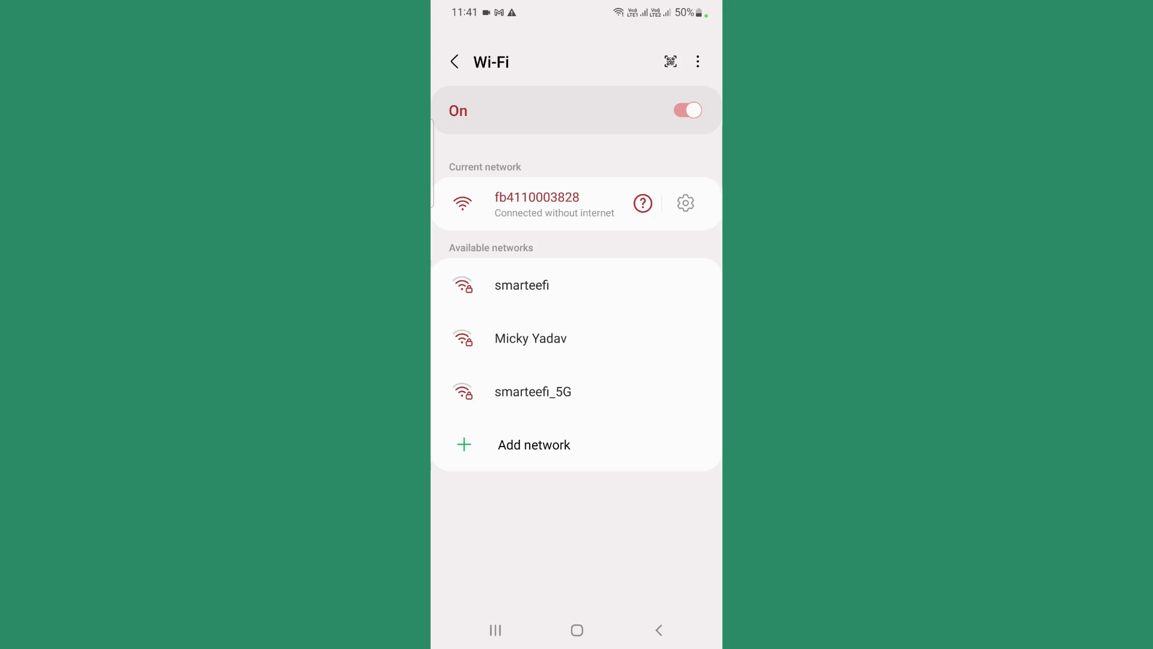
- Load 192.168.4.1 in Chrome to reach the switch board's setup page
left_click(576, 630)
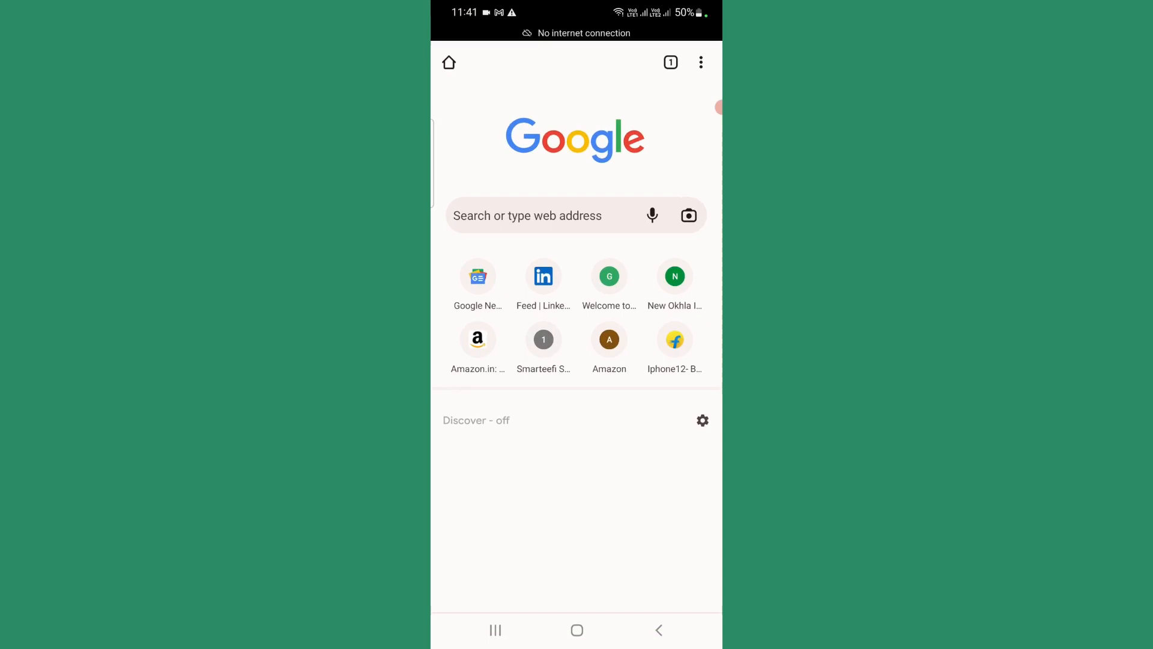
left_click(576, 215)
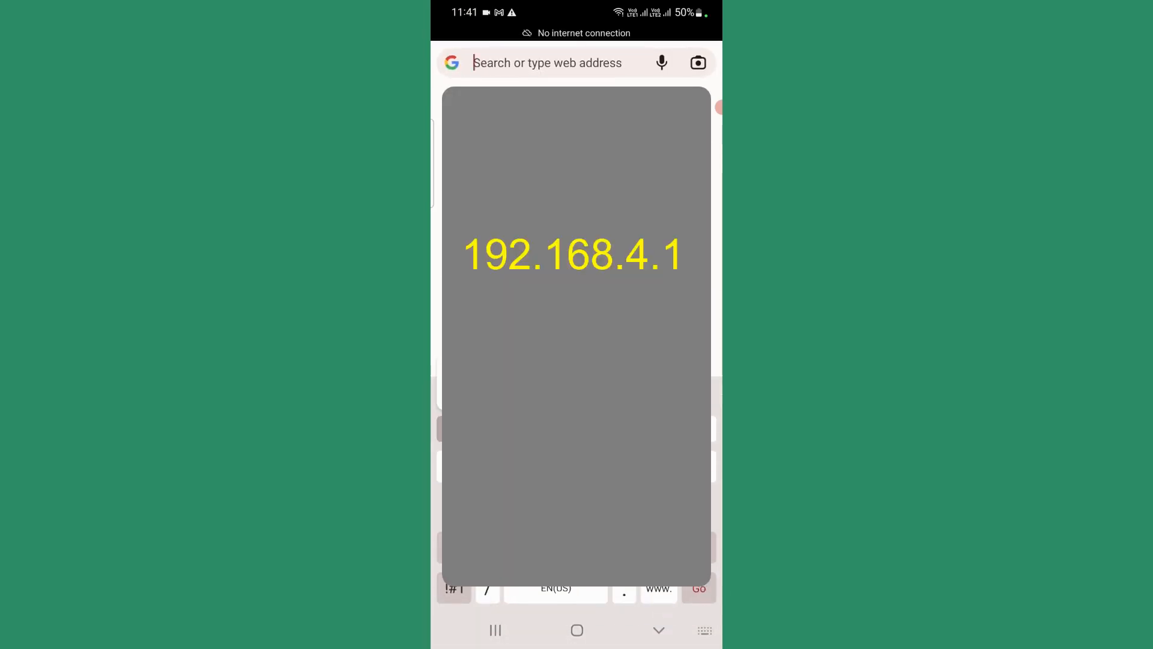
type("192.168.4.1")
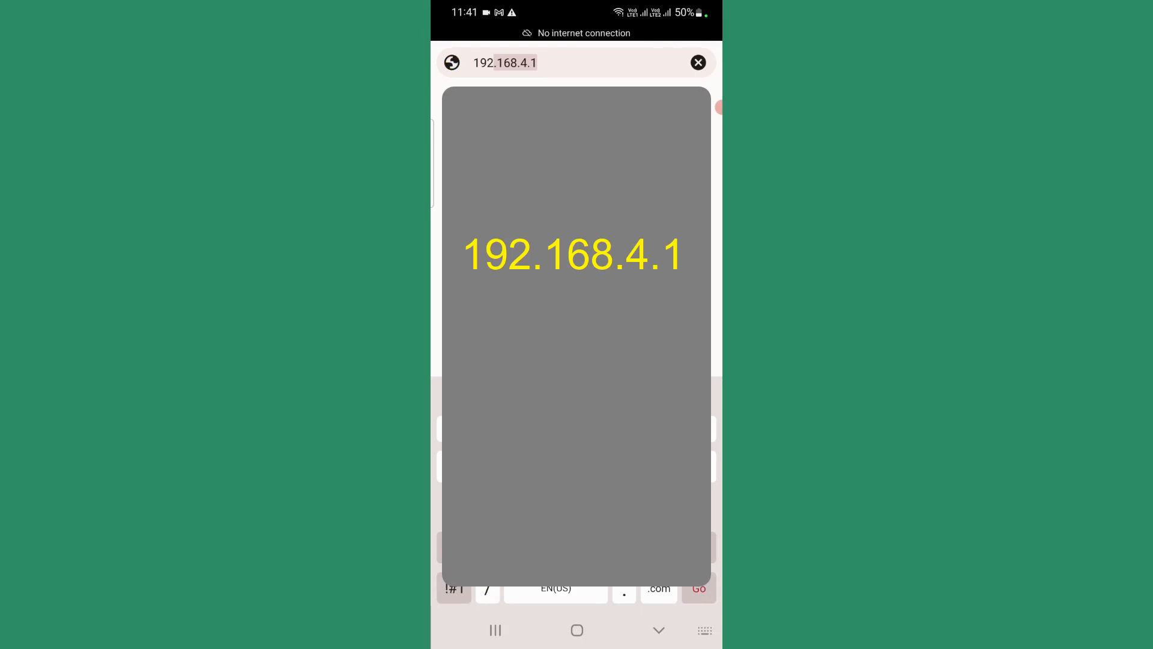
left_click(505, 63)
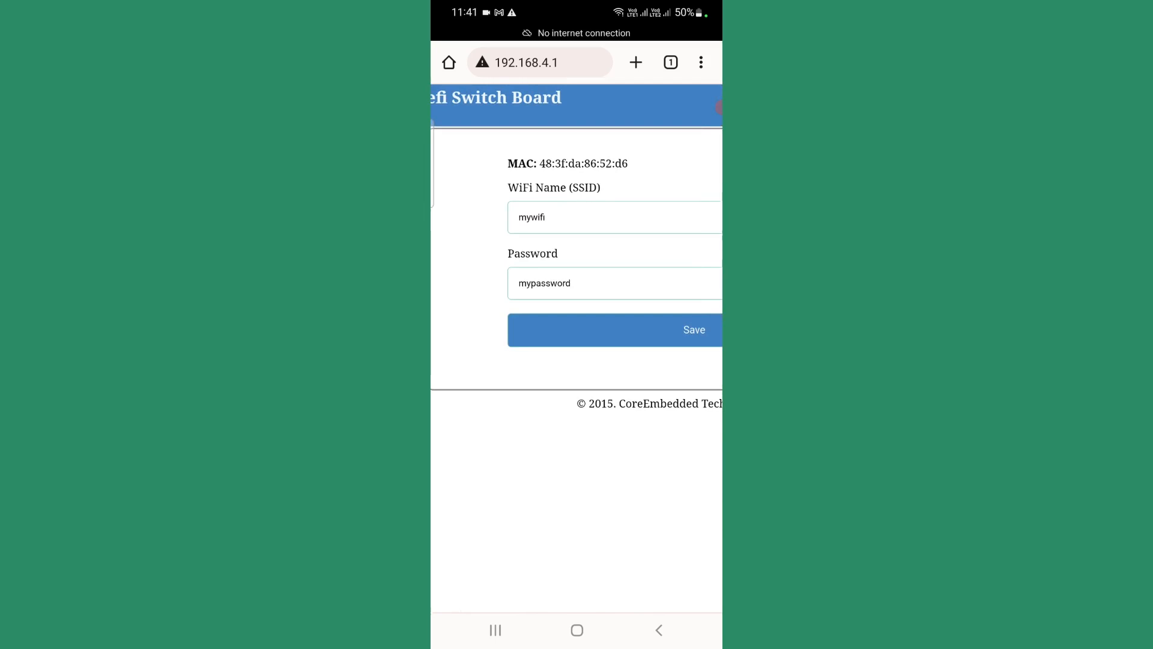
- Replace the SSID mywifi with smarteefi and move on to the password field
left_click(596, 217)
type("smartee")
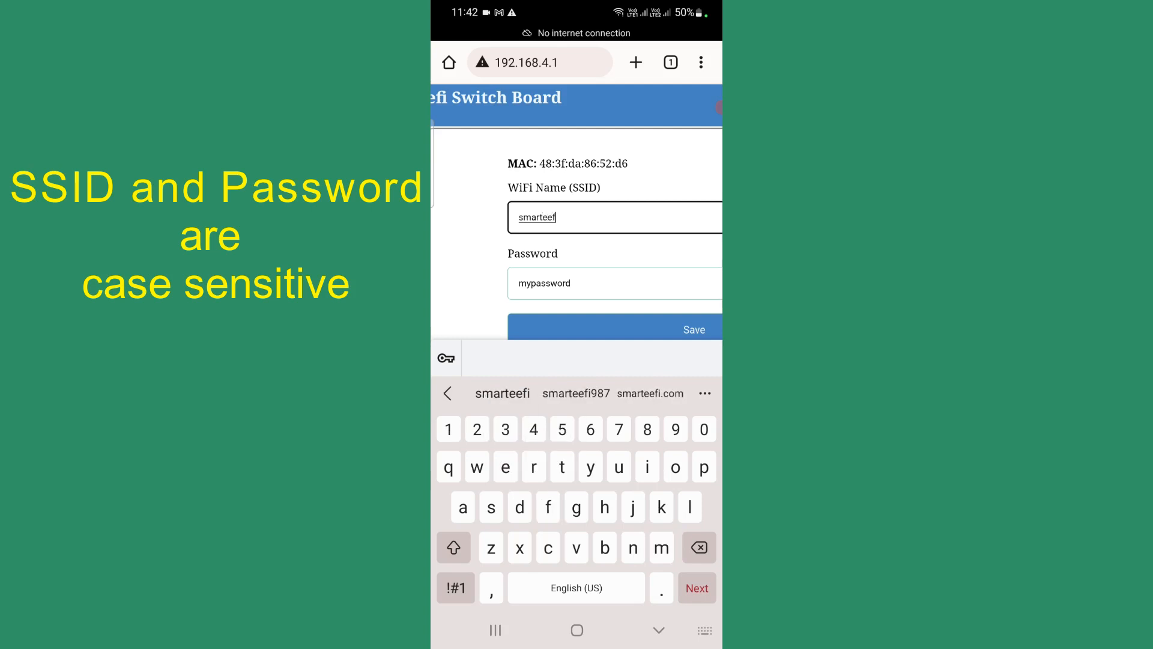
left_click(614, 283)
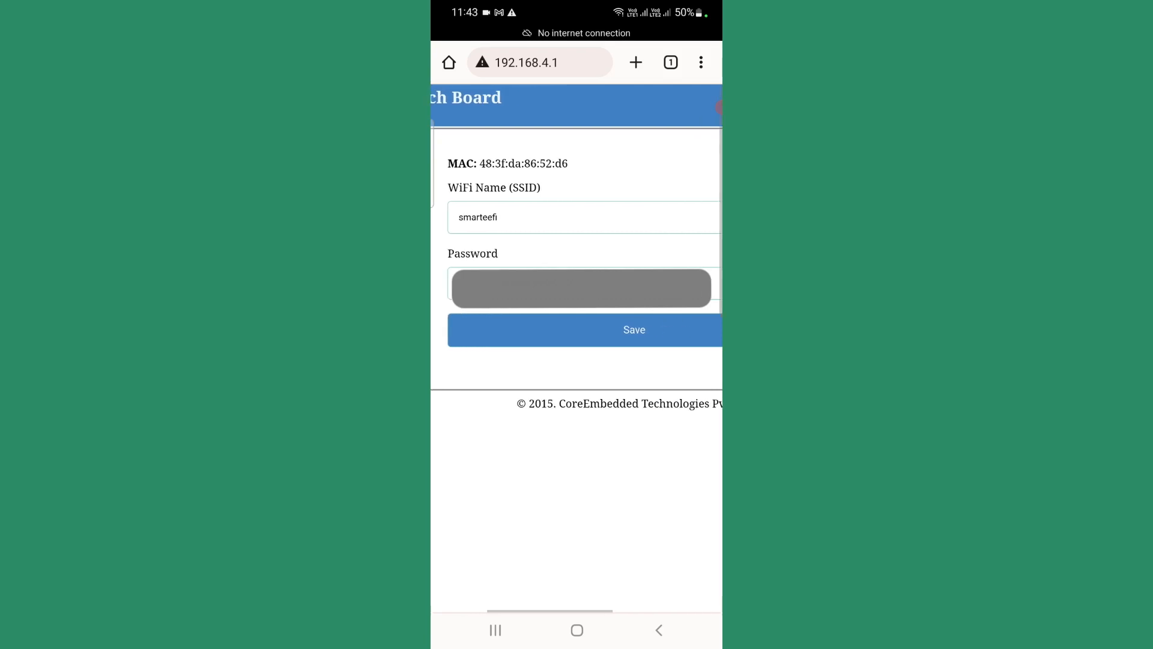
- Save the smarteefi Wi-Fi name and password until Settings Stored Successfully appears
left_click(633, 330)
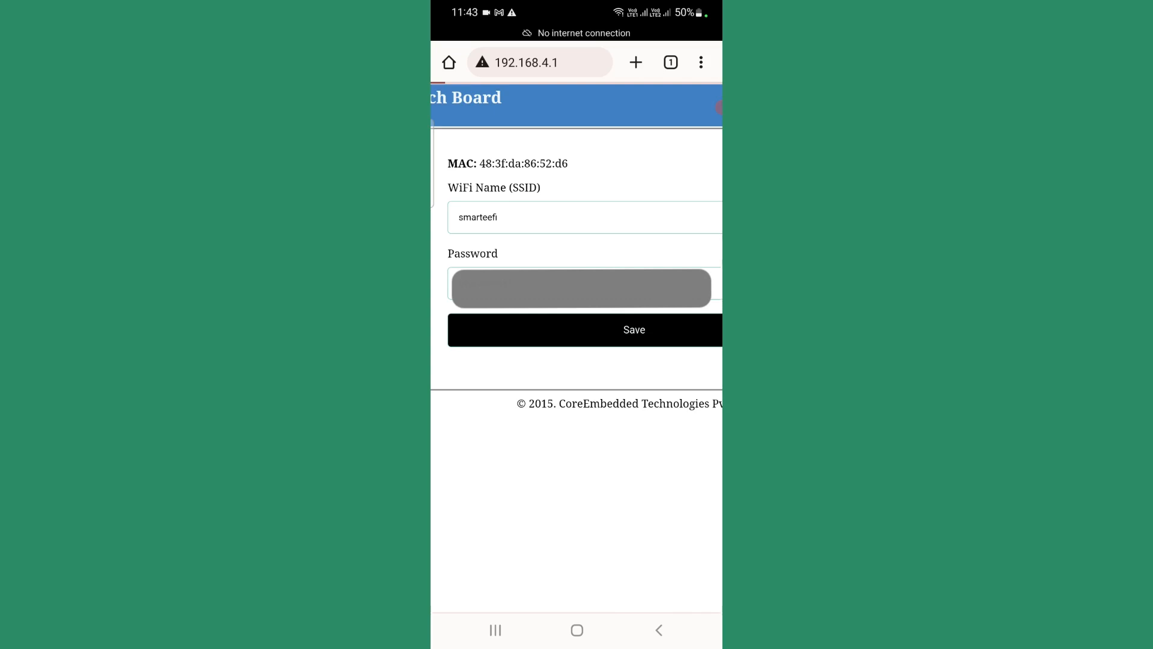
left_click(634, 330)
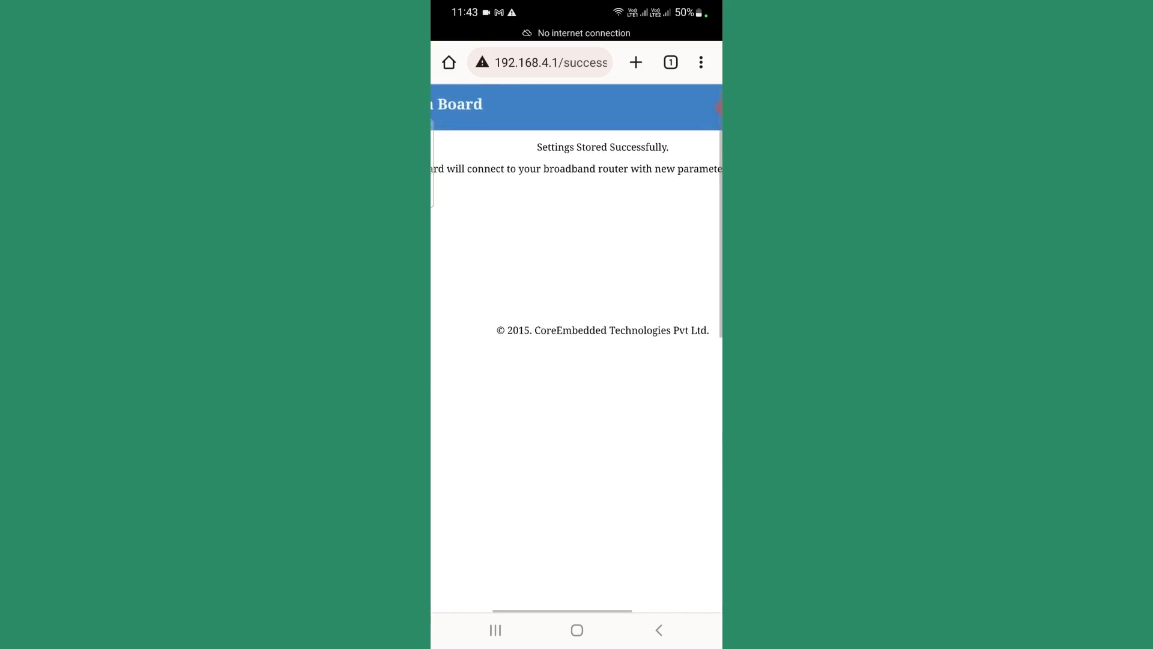